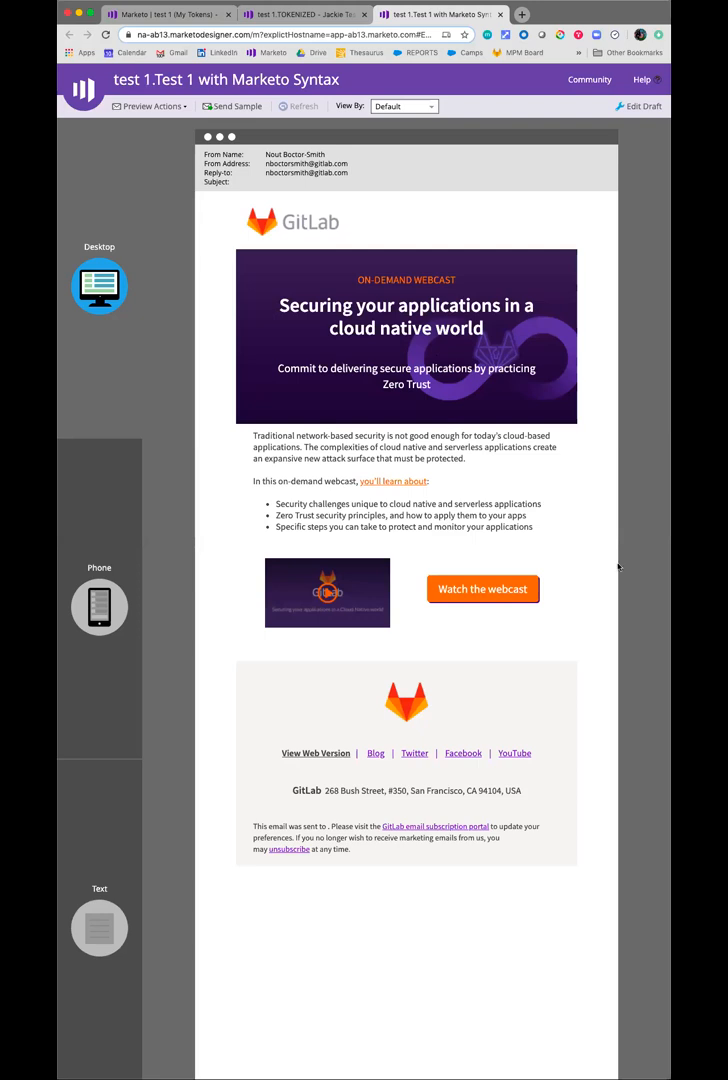
pyautogui.moveTo(604, 546)
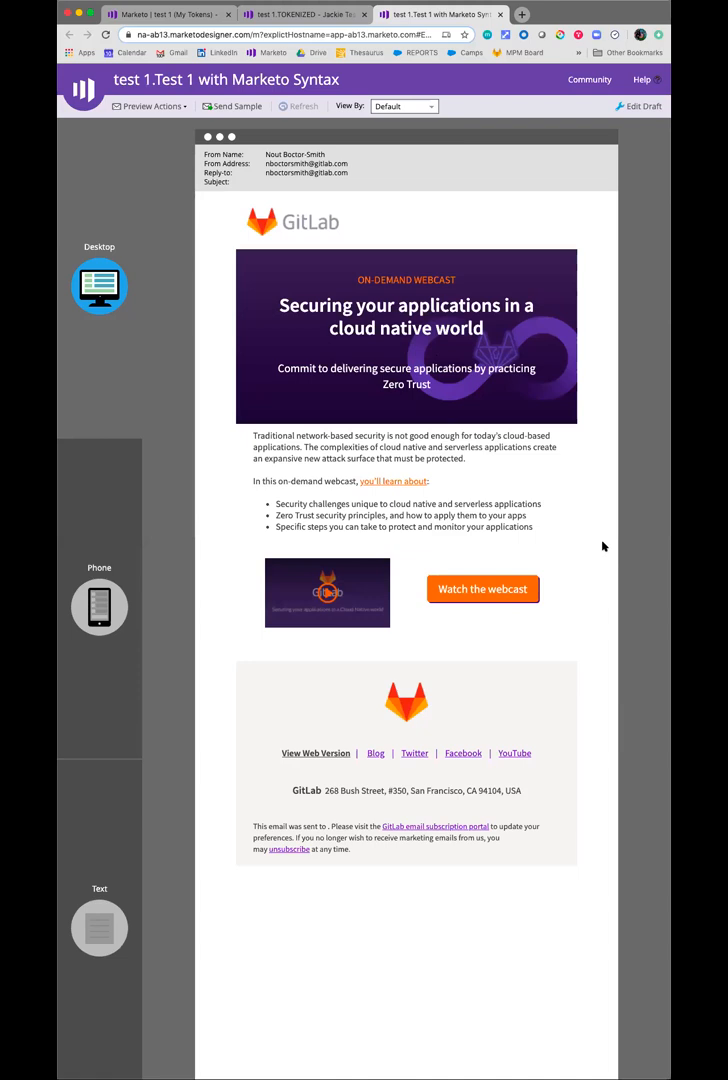
pyautogui.moveTo(624, 256)
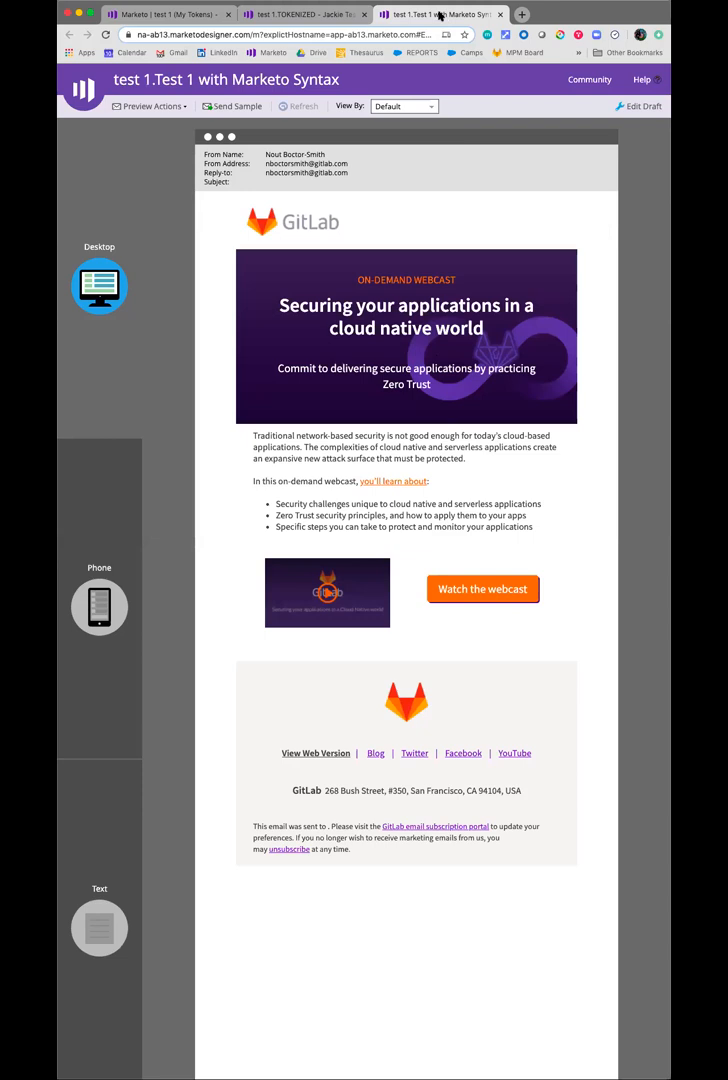
# Compare the 'TOKENIZED - Jackie Test' and 'Test 1 with Marketo Syntax' emails, then go to the 'test 1' program's My Tokens list.
pyautogui.click(300, 14)
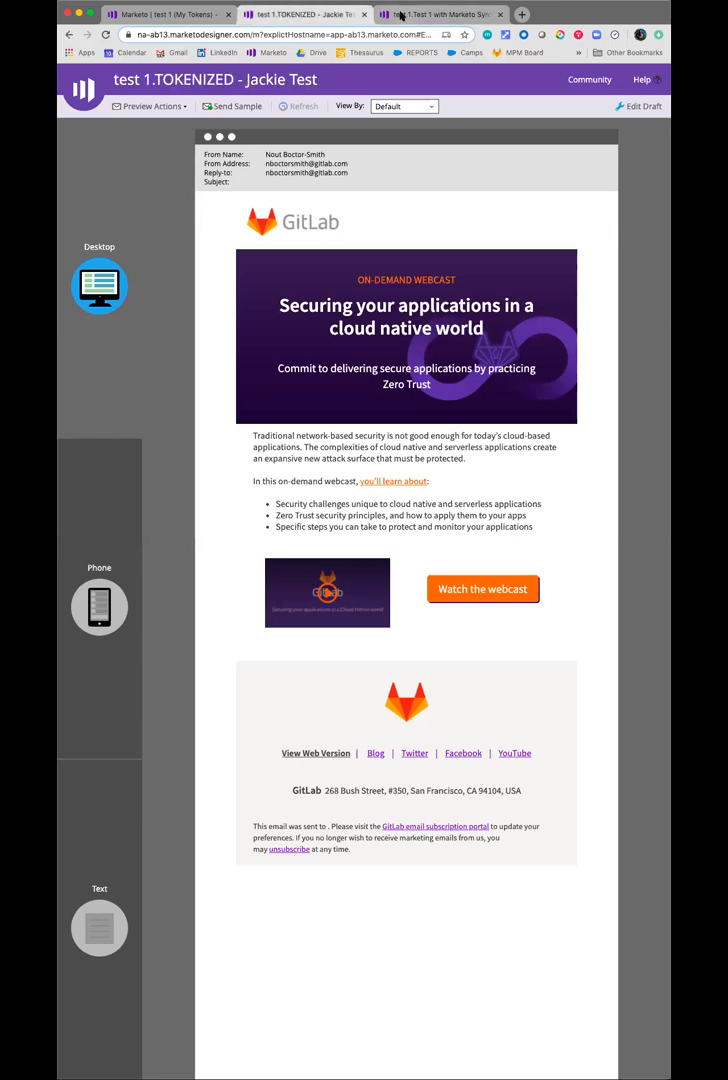
pyautogui.click(440, 14)
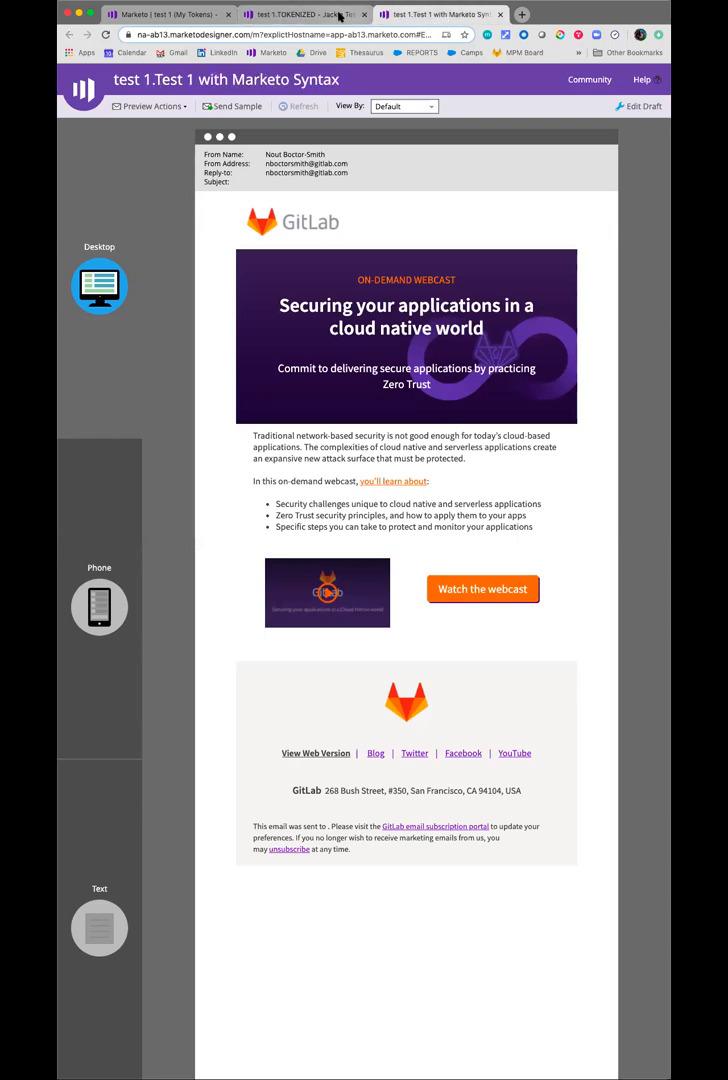
pyautogui.click(300, 14)
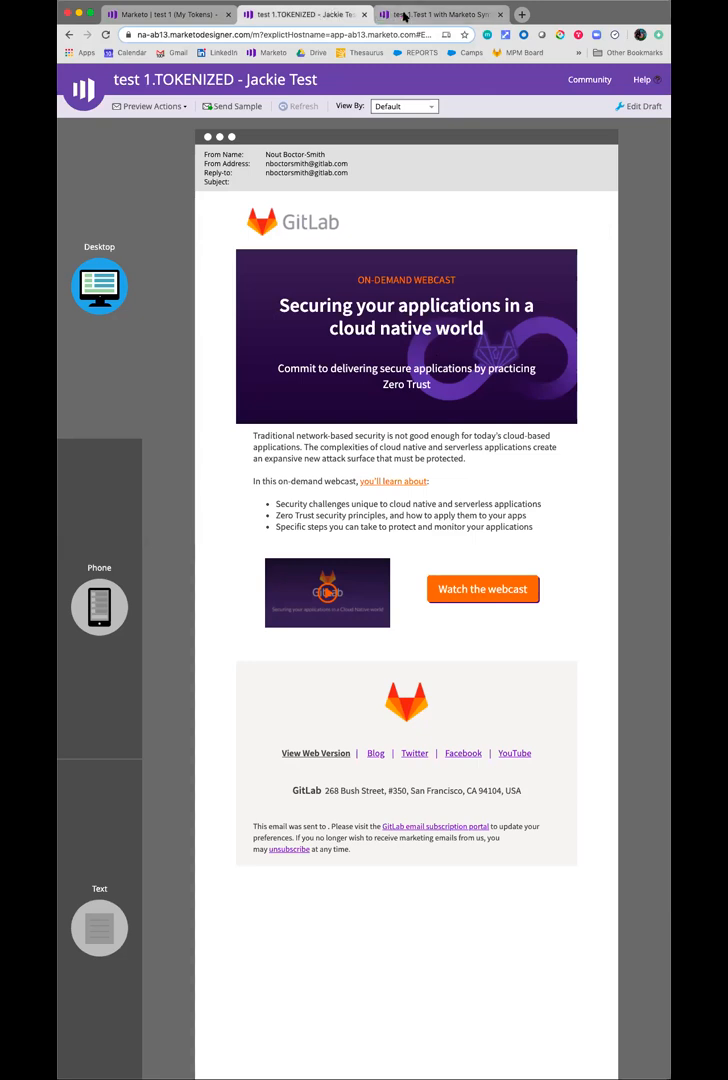
pyautogui.click(440, 14)
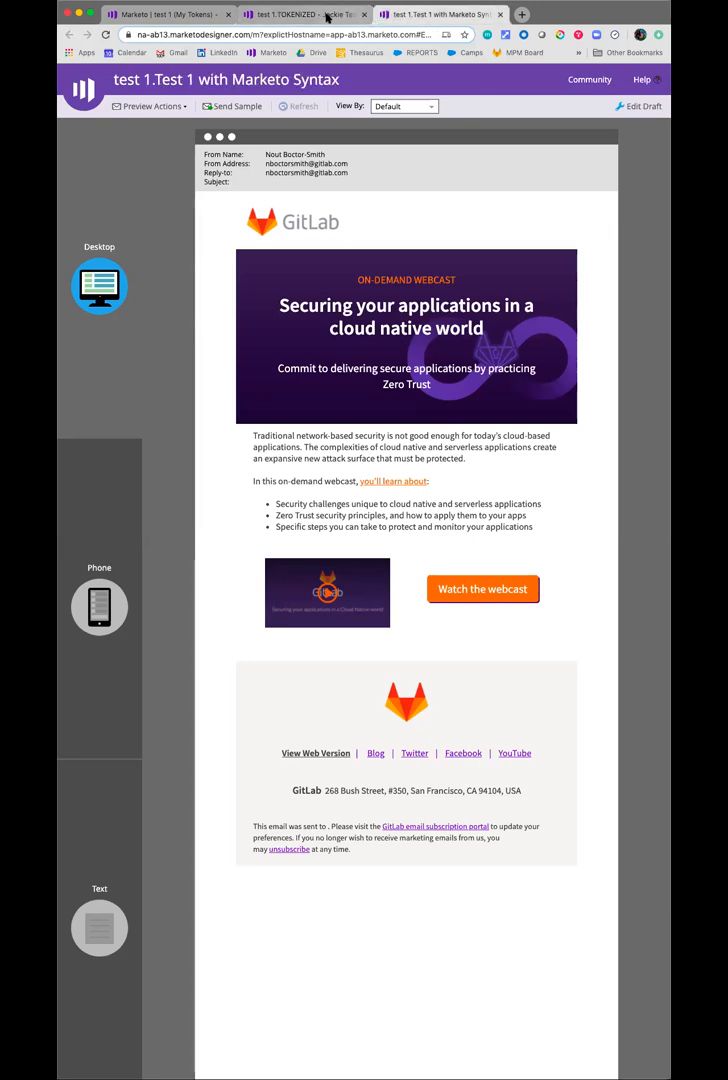
pyautogui.click(300, 14)
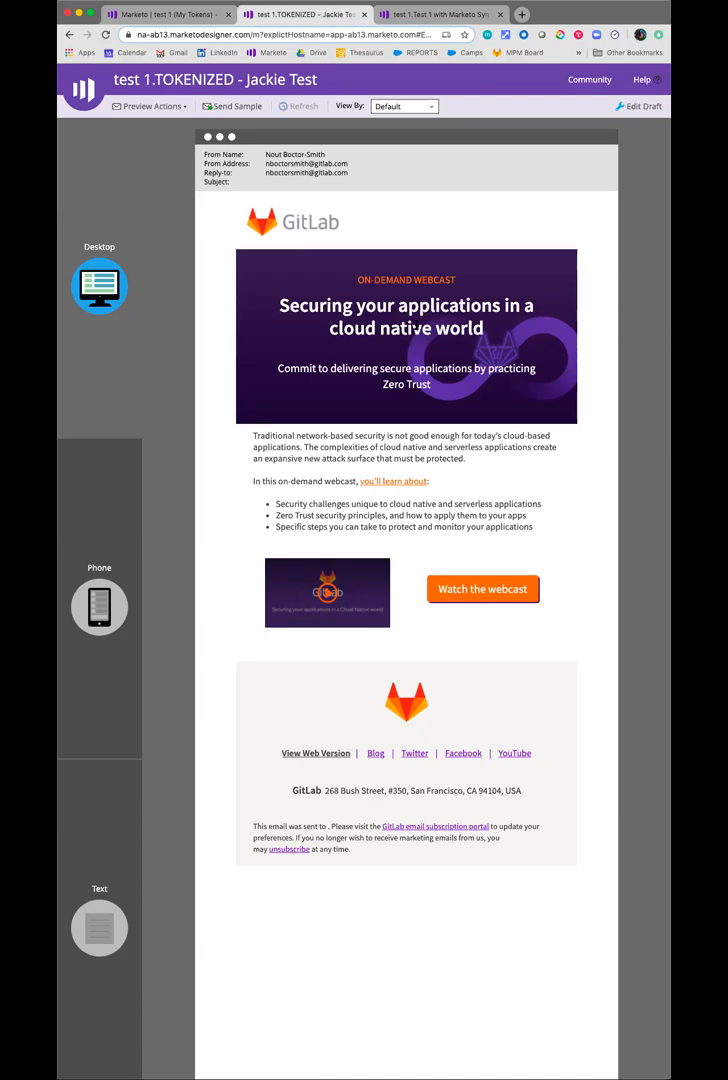
pyautogui.moveTo(190, 46)
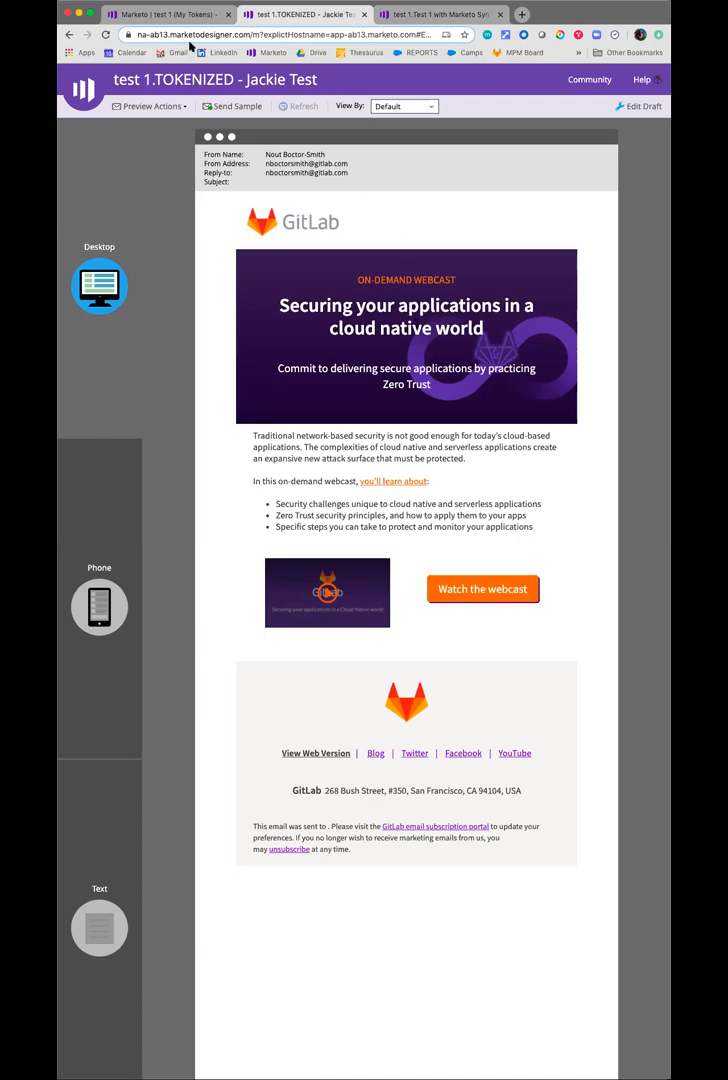
pyautogui.click(160, 14)
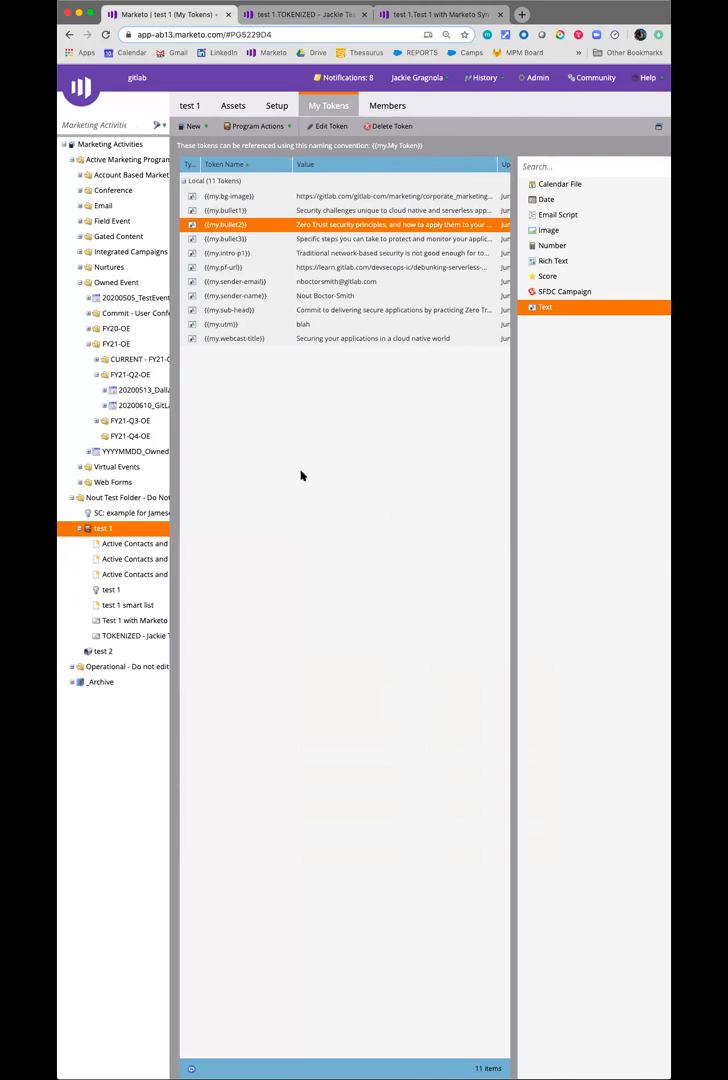
pyautogui.moveTo(320, 460)
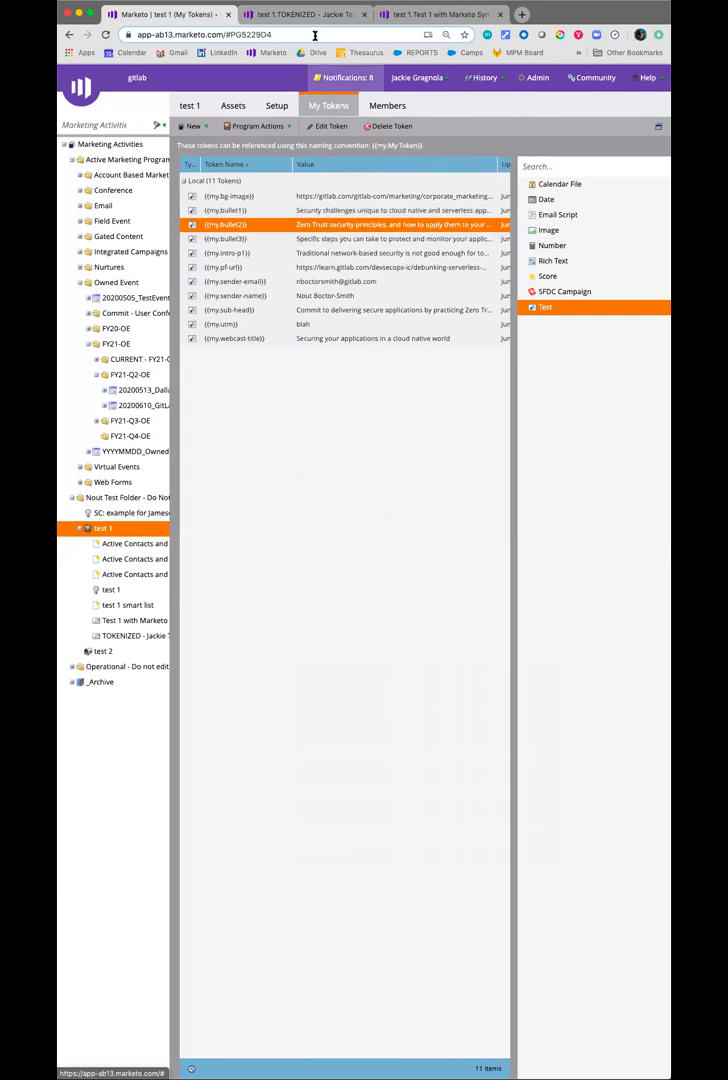
pyautogui.moveTo(304, 14)
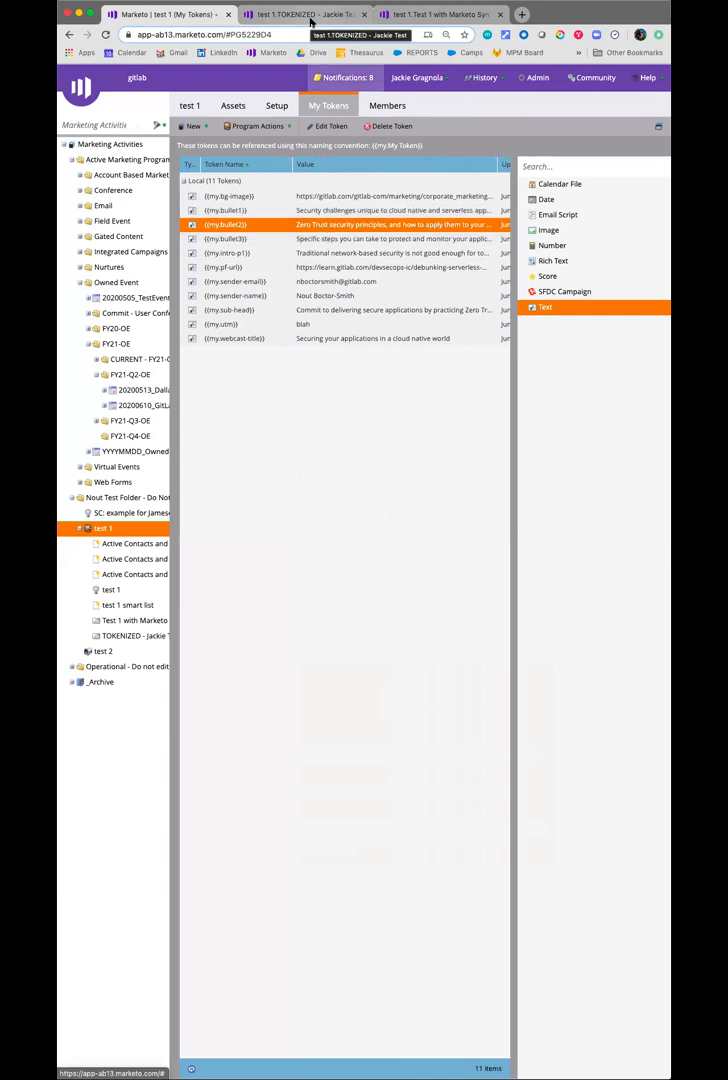
# Show the 'test 1.TOKENIZED - Jackie Test' email in the Email Editor with its my-token placeholders.
pyautogui.click(304, 14)
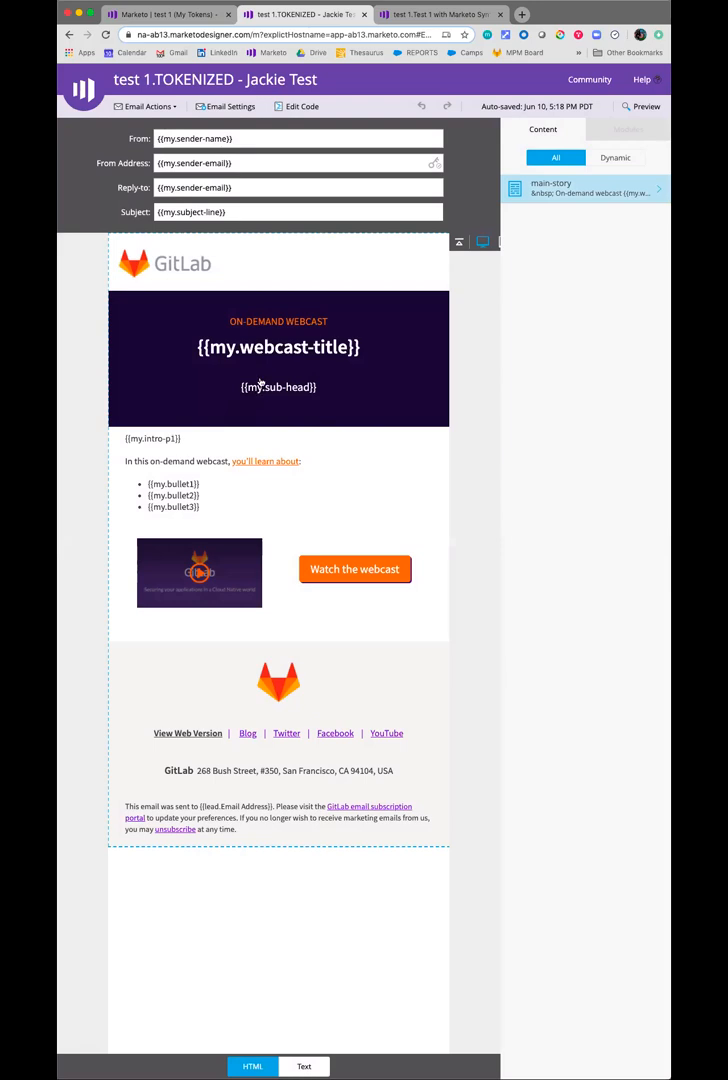
pyautogui.moveTo(260, 368)
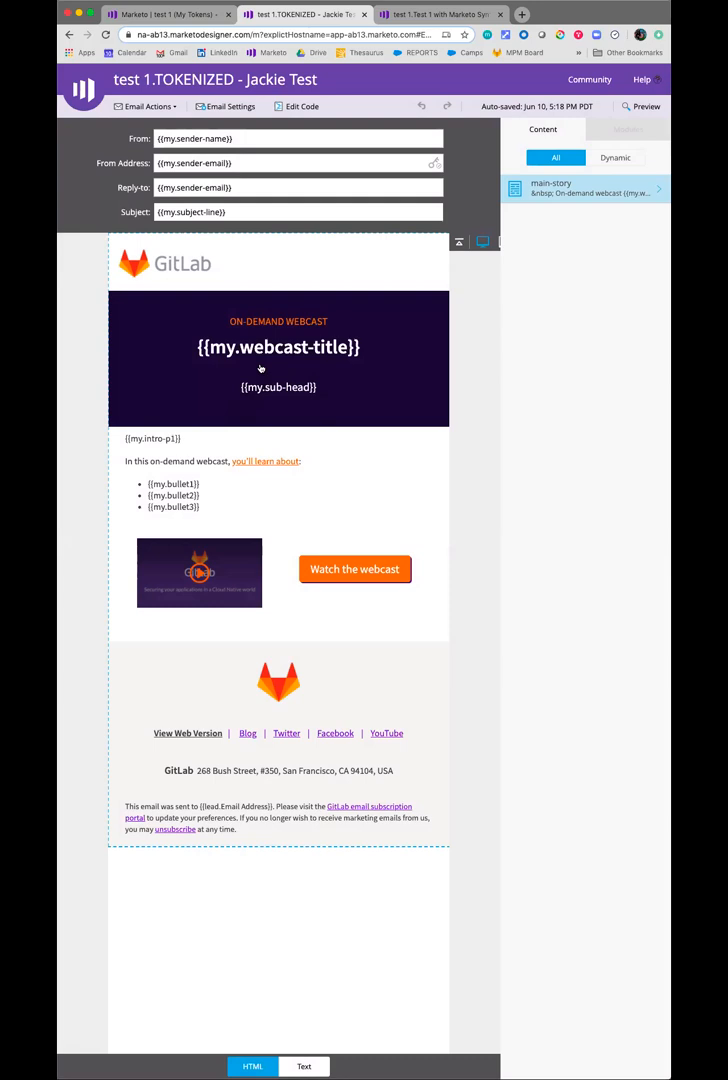
pyautogui.moveTo(266, 362)
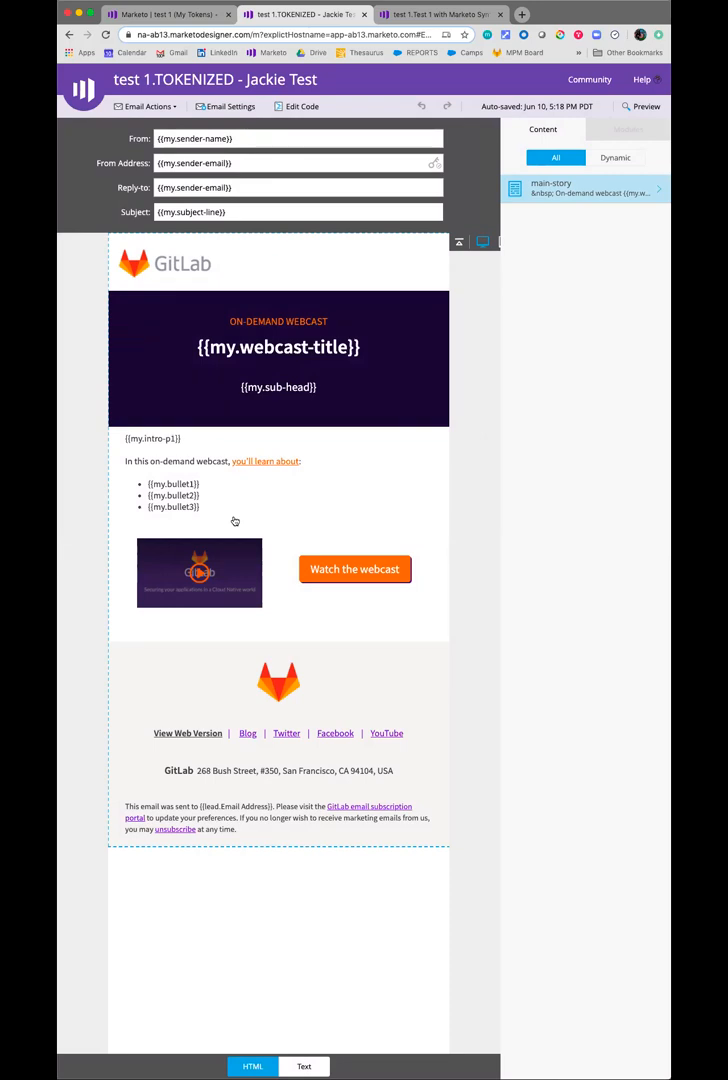
pyautogui.moveTo(312, 388)
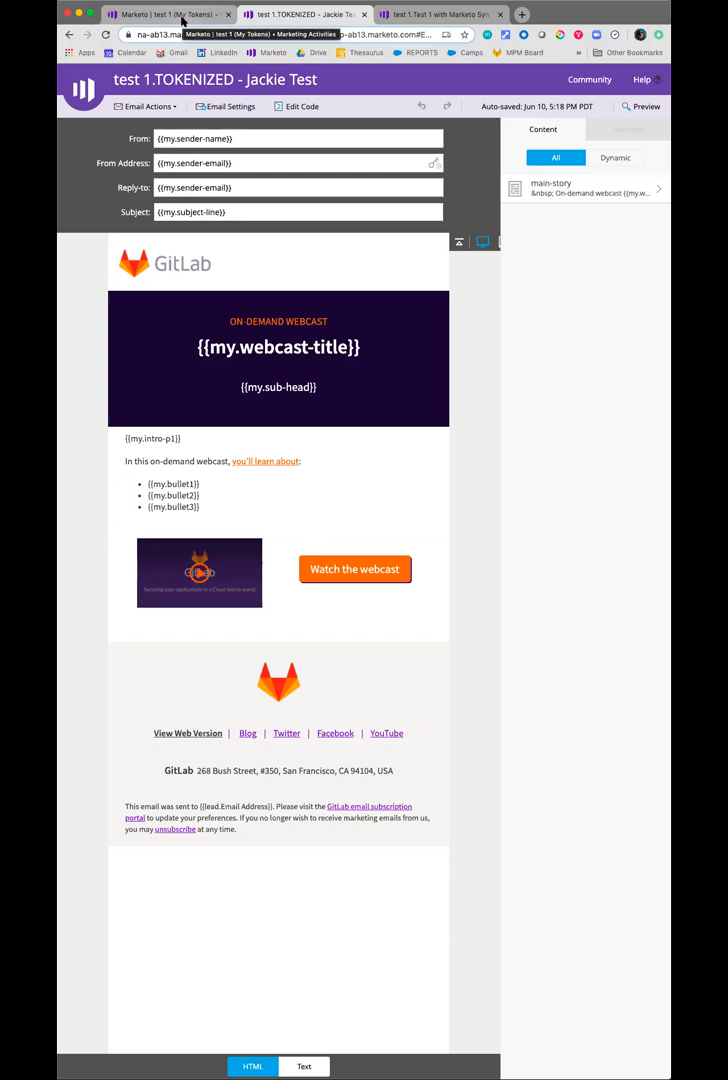
pyautogui.moveTo(182, 18)
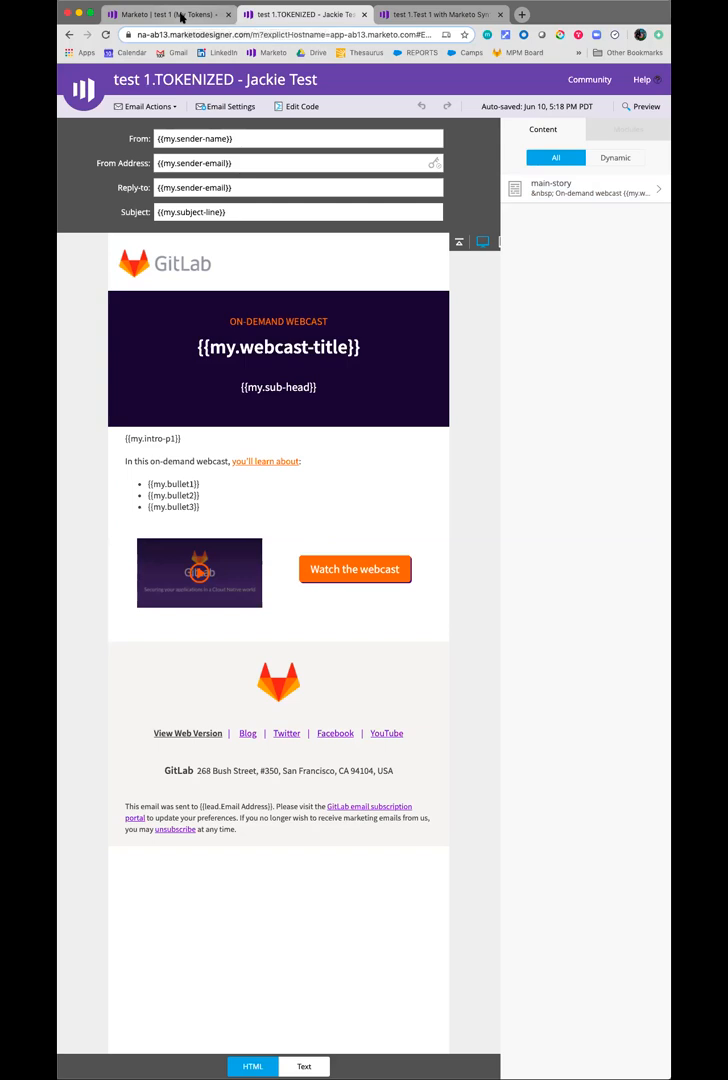
# In My Tokens, set the my.bullet2 value to 'I love tokens!' and save it.
pyautogui.click(164, 14)
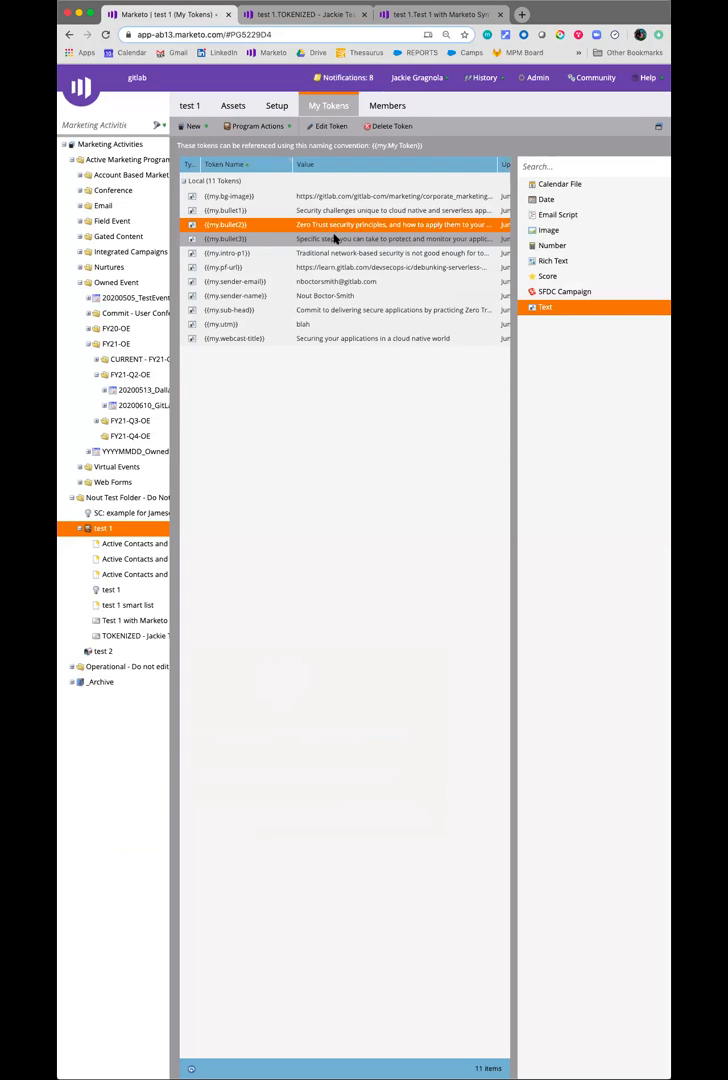
pyautogui.doubleClick(224, 224)
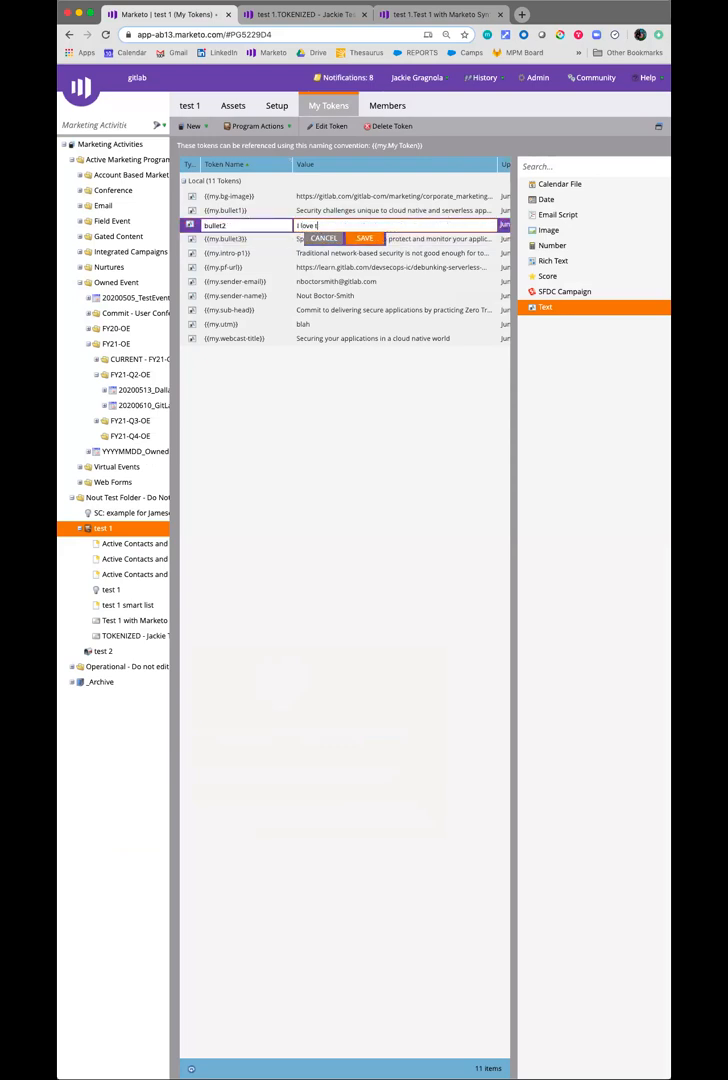
pyautogui.write('okens!')
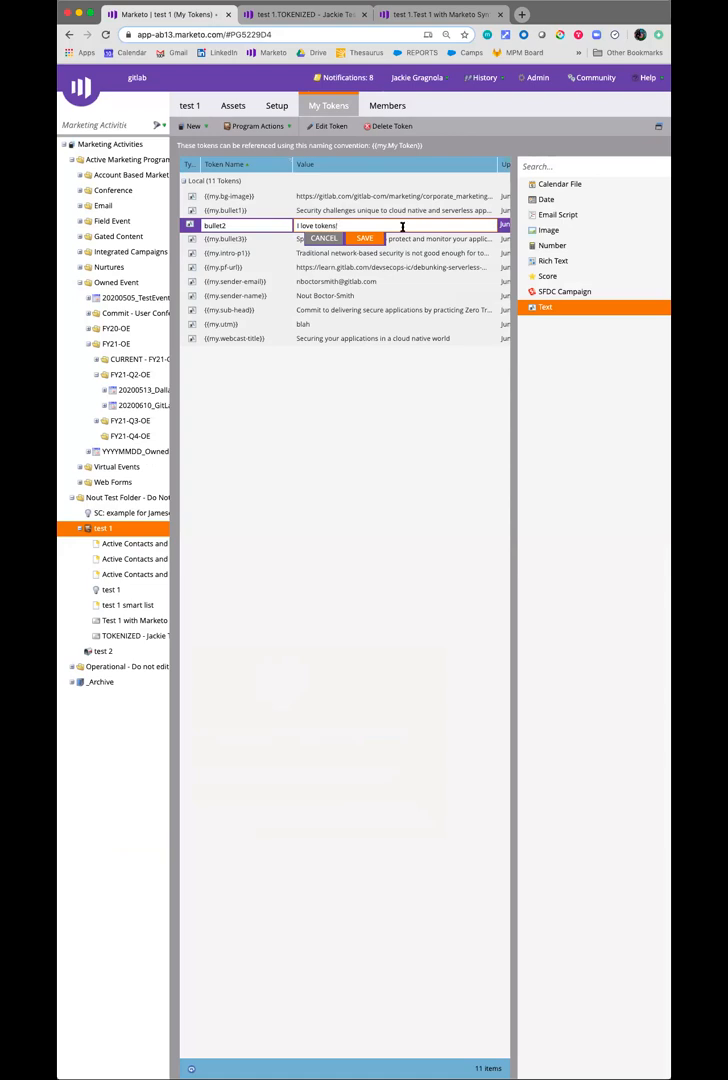
pyautogui.click(364, 238)
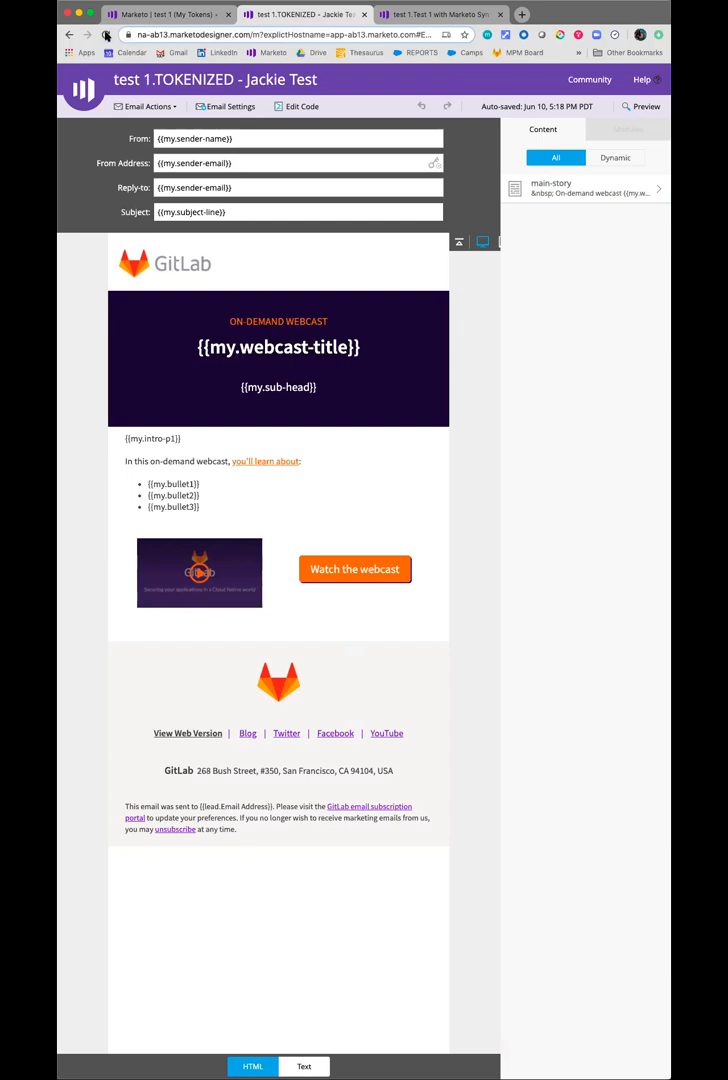
# Preview 'test 1.TOKENIZED' rendered with webcast content, the second bullet reading 'I love tokens!'.
pyautogui.click(632, 108)
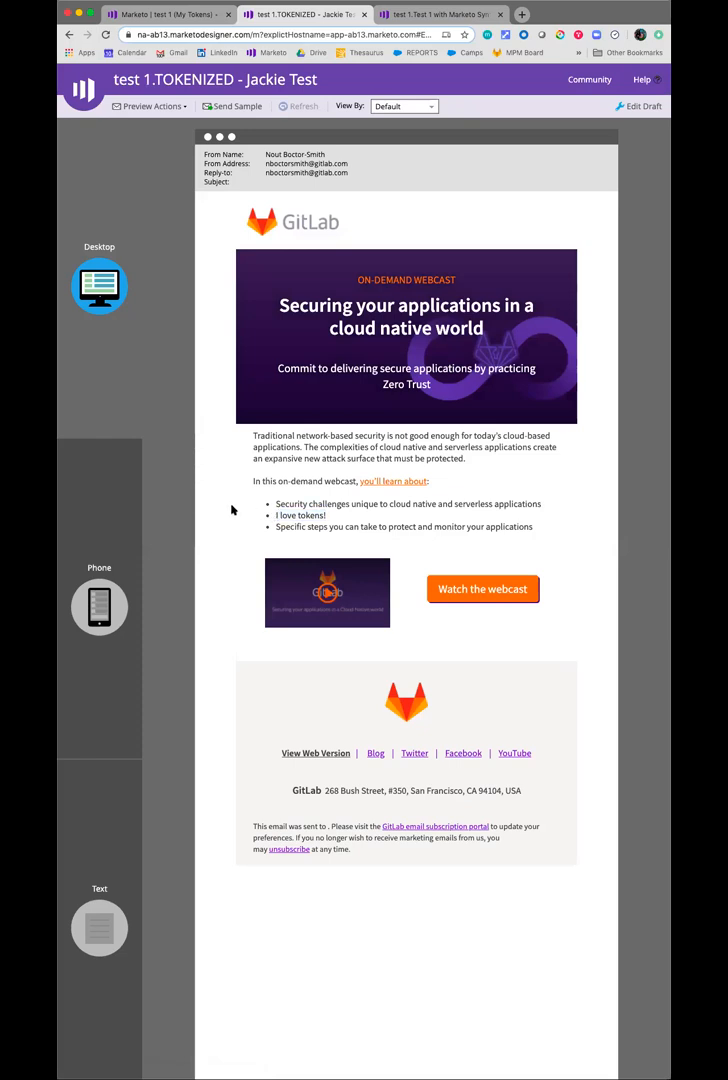
pyautogui.moveTo(276, 470)
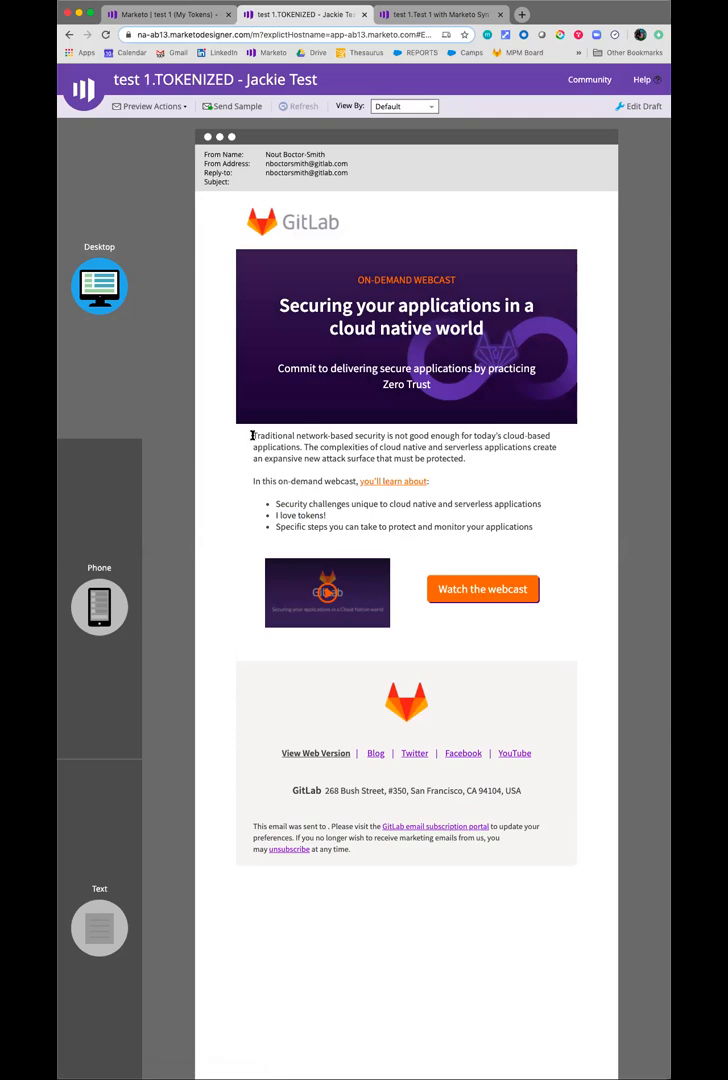
pyautogui.moveTo(470, 462)
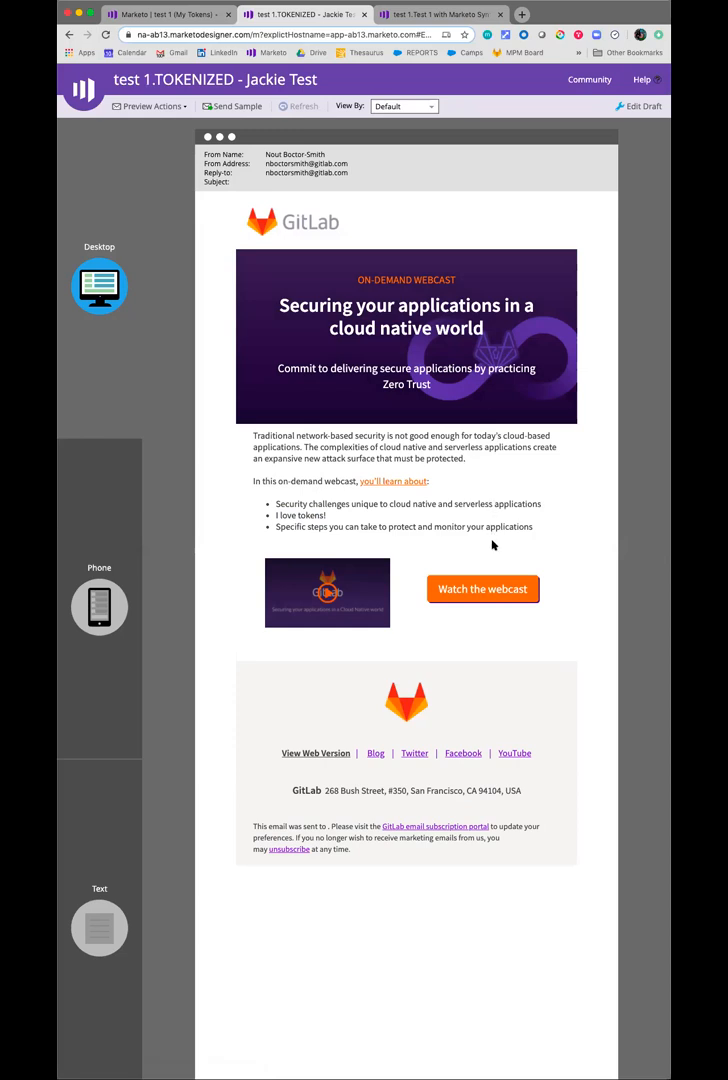
pyautogui.moveTo(484, 588)
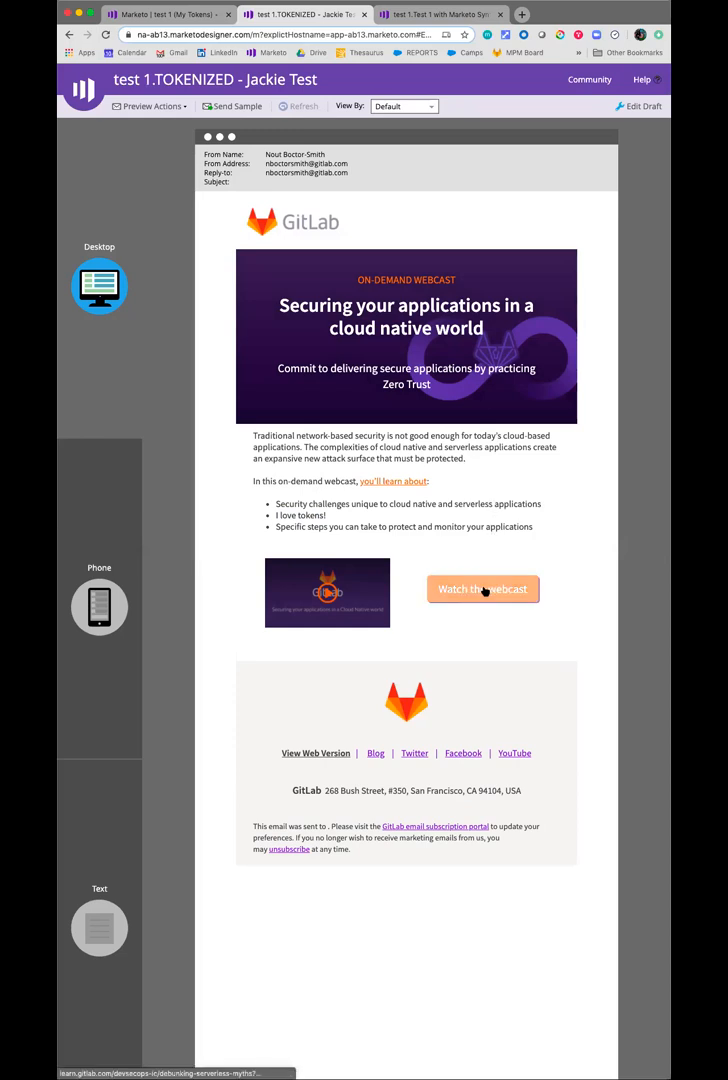